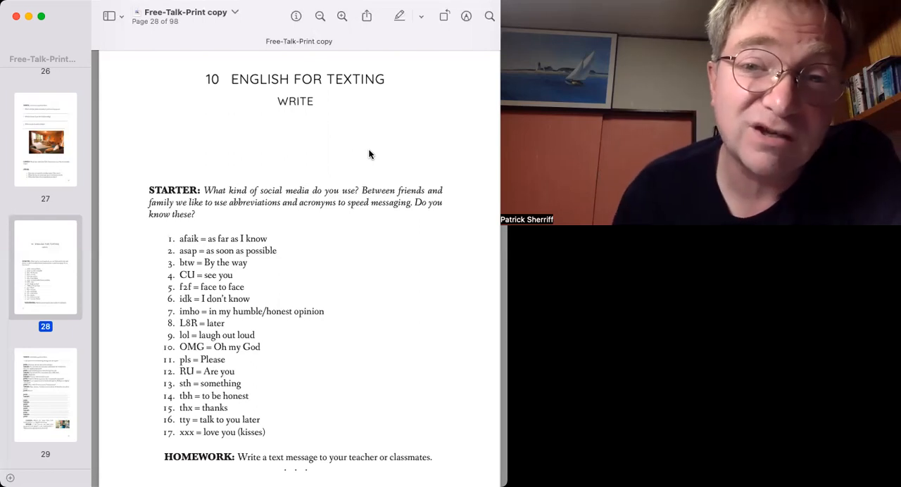
{"action": "mouse_move", "coordinate": [286, 206]}
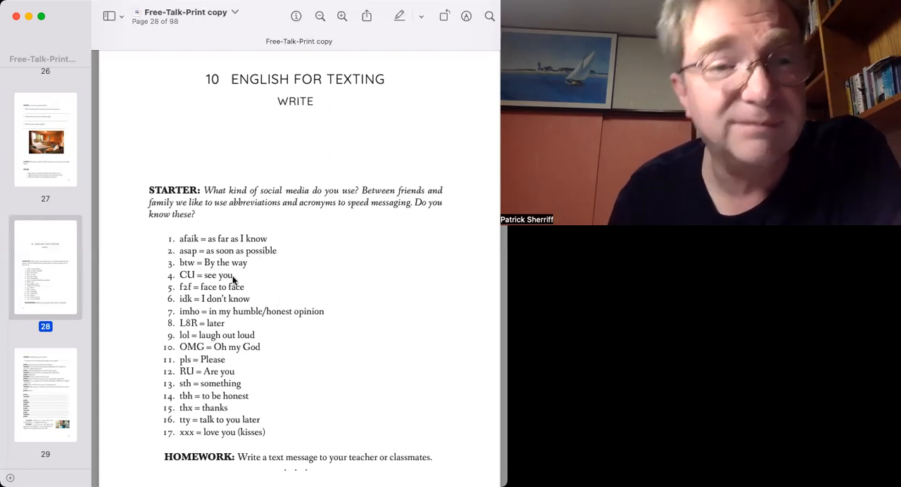
{"action": "mouse_move", "coordinate": [184, 281]}
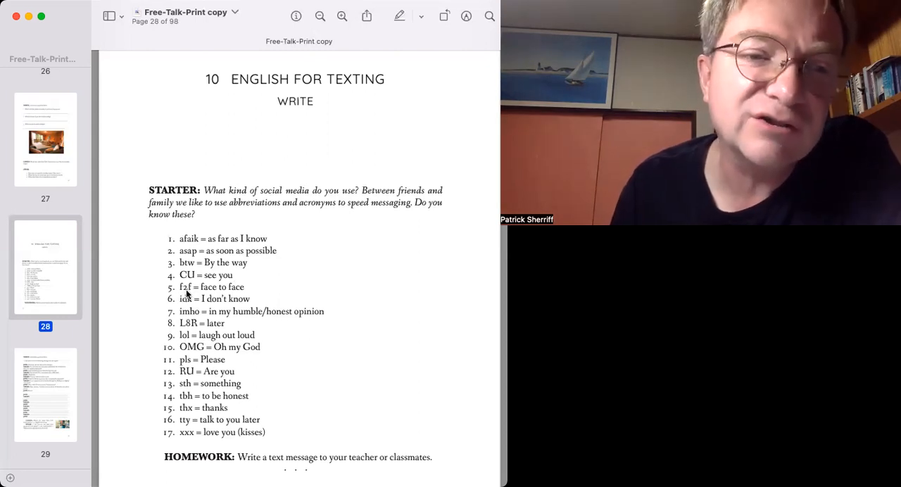
{"action": "mouse_move", "coordinate": [200, 295]}
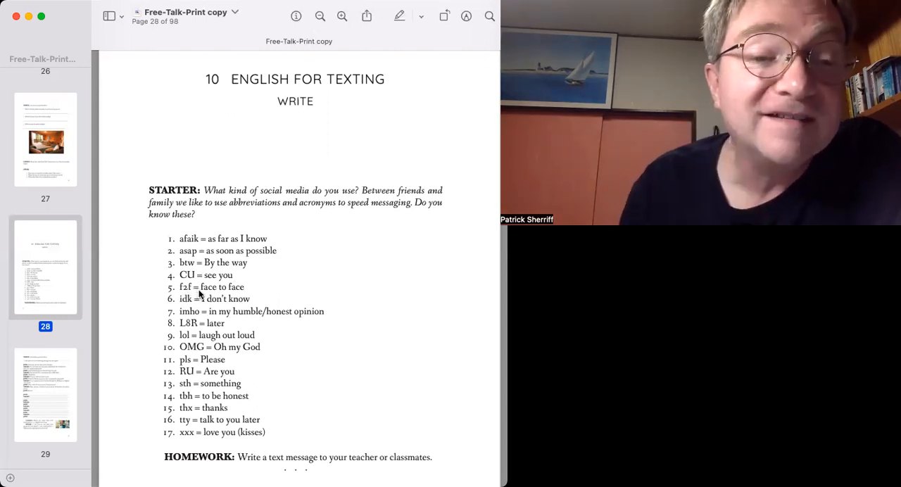
{"action": "mouse_move", "coordinate": [195, 307]}
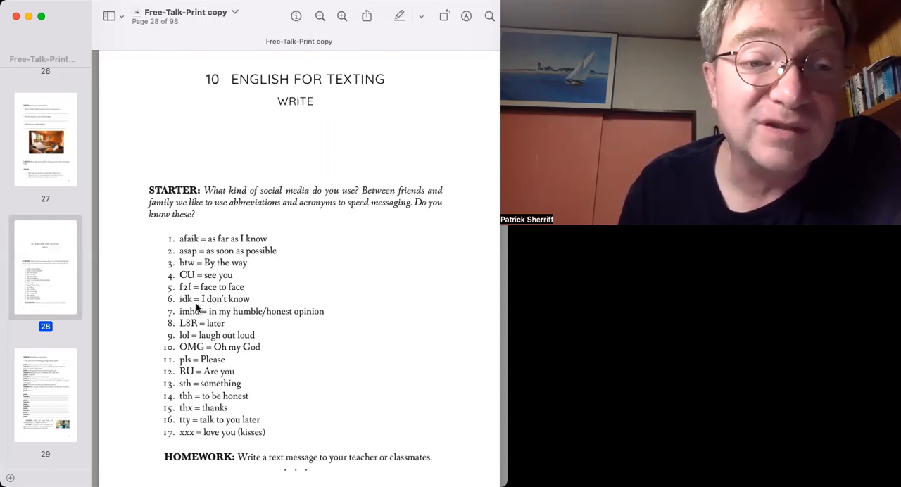
{"action": "mouse_move", "coordinate": [211, 307]}
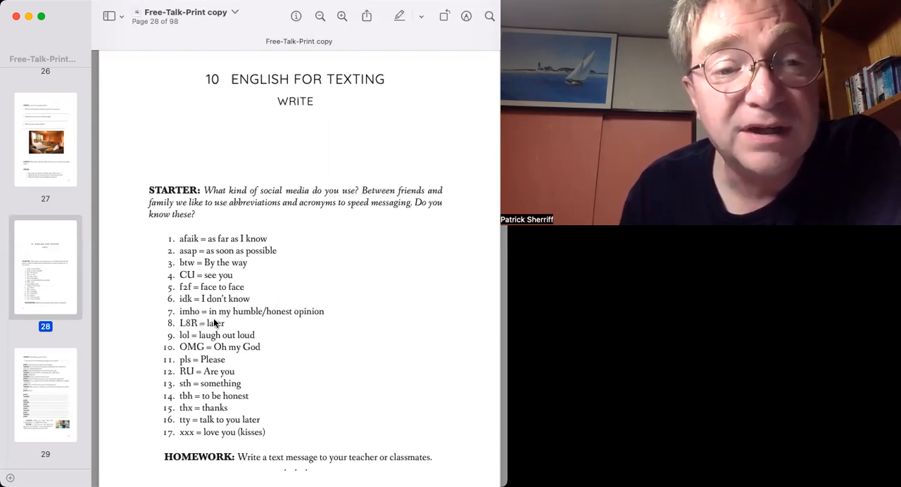
{"action": "mouse_move", "coordinate": [295, 318]}
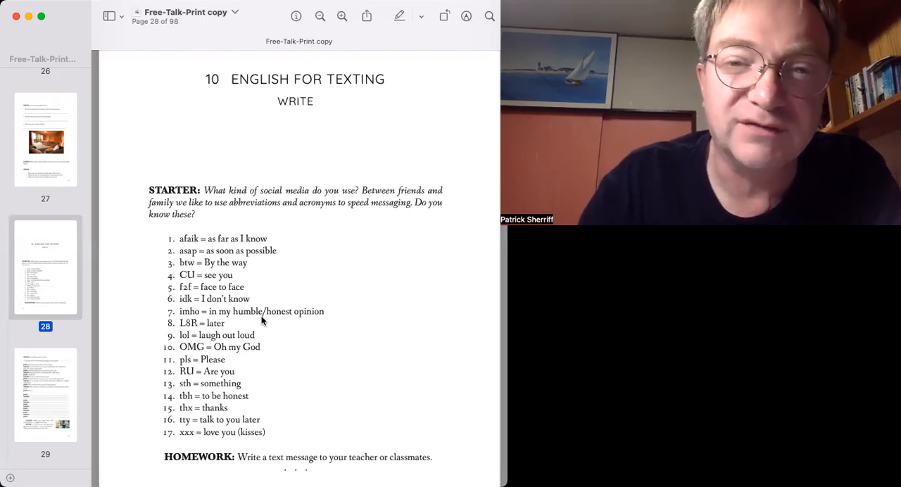
{"action": "mouse_move", "coordinate": [214, 327]}
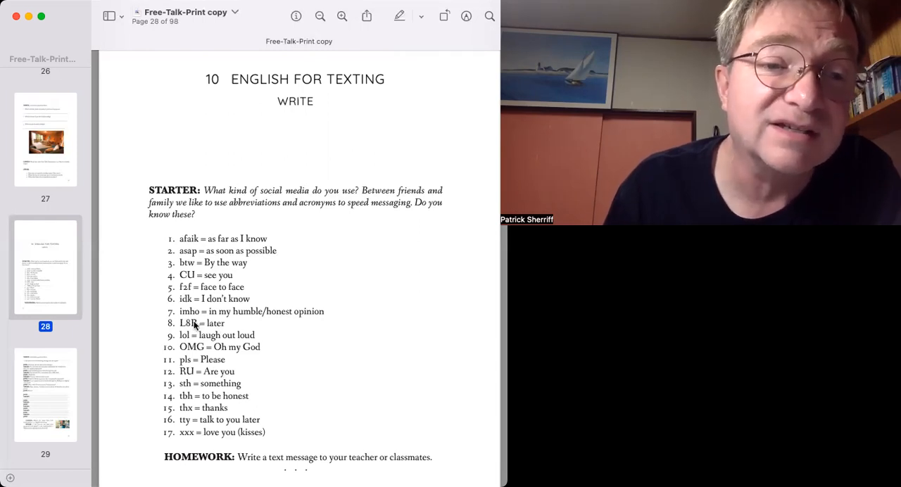
{"action": "mouse_move", "coordinate": [204, 331]}
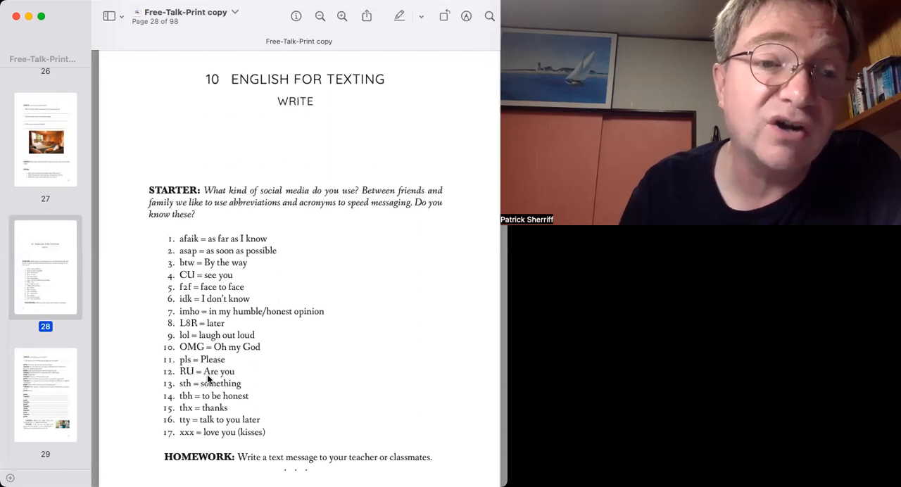
{"action": "mouse_move", "coordinate": [186, 315]}
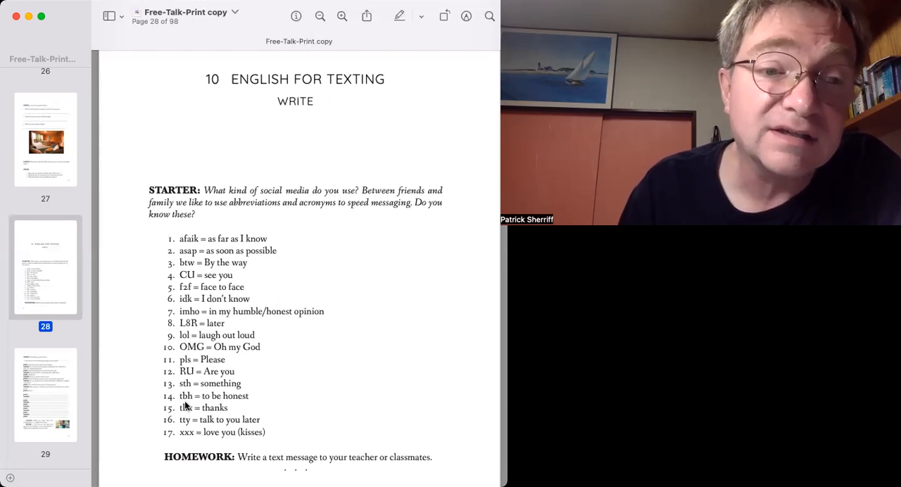
{"action": "mouse_move", "coordinate": [245, 408]}
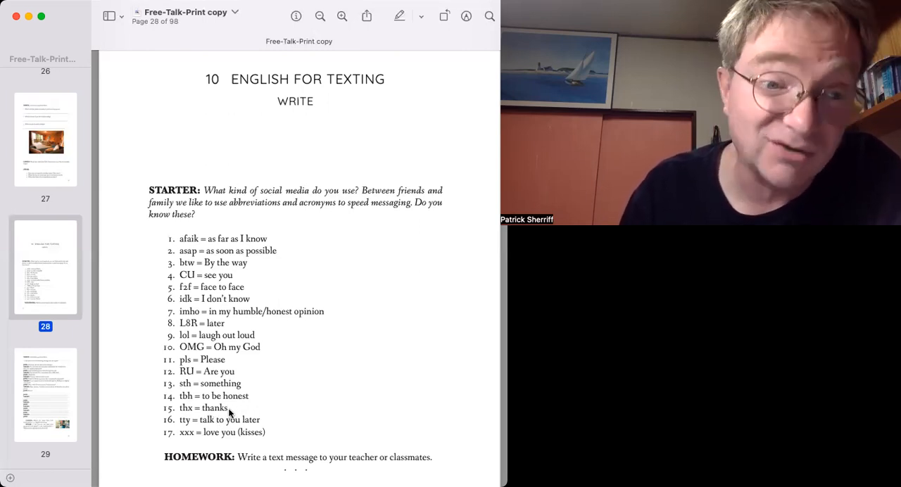
{"action": "mouse_move", "coordinate": [185, 419]}
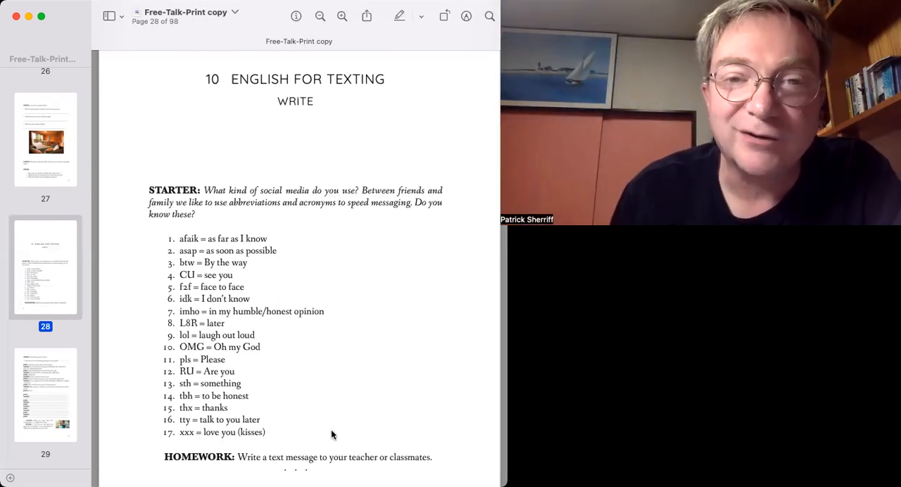
{"action": "scroll", "scroll_direction": "down", "scroll_amount": 3}
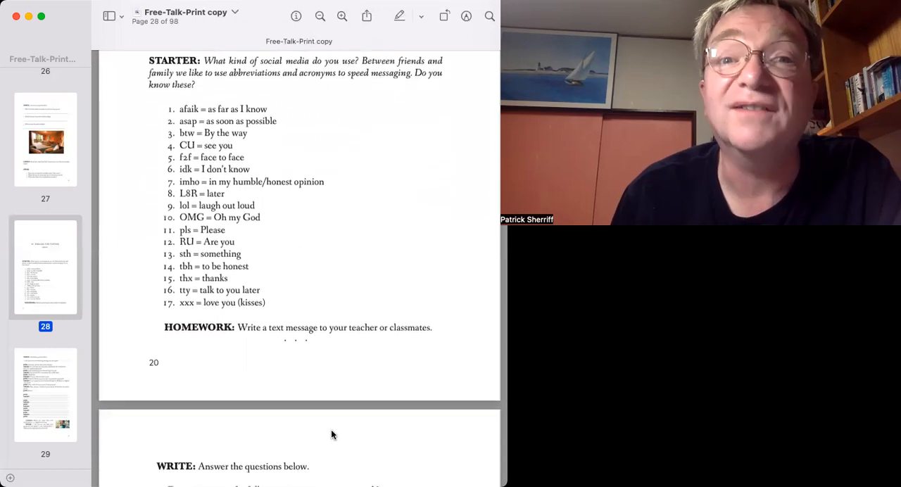
{"action": "scroll", "scroll_direction": "down", "scroll_amount": 3}
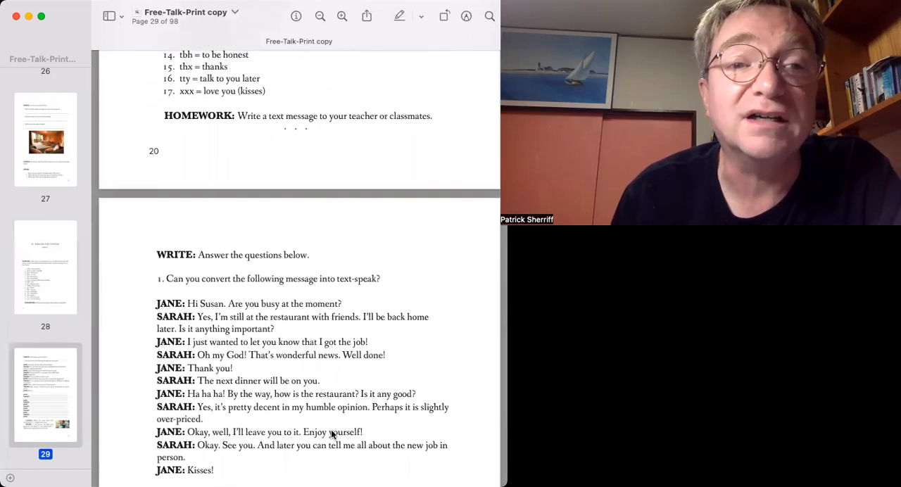
{"action": "scroll", "scroll_direction": "down", "scroll_amount": 3}
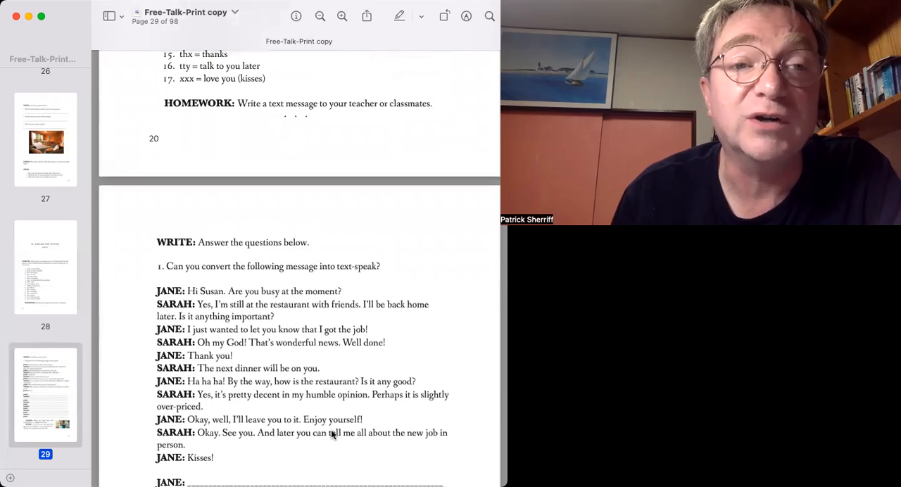
{"action": "mouse_move", "coordinate": [358, 133]}
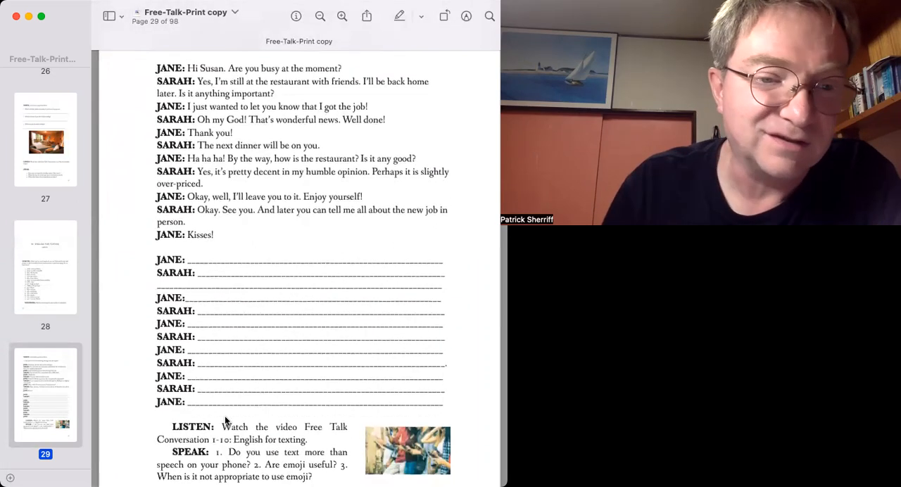
{"action": "scroll", "scroll_direction": "down", "scroll_amount": 3}
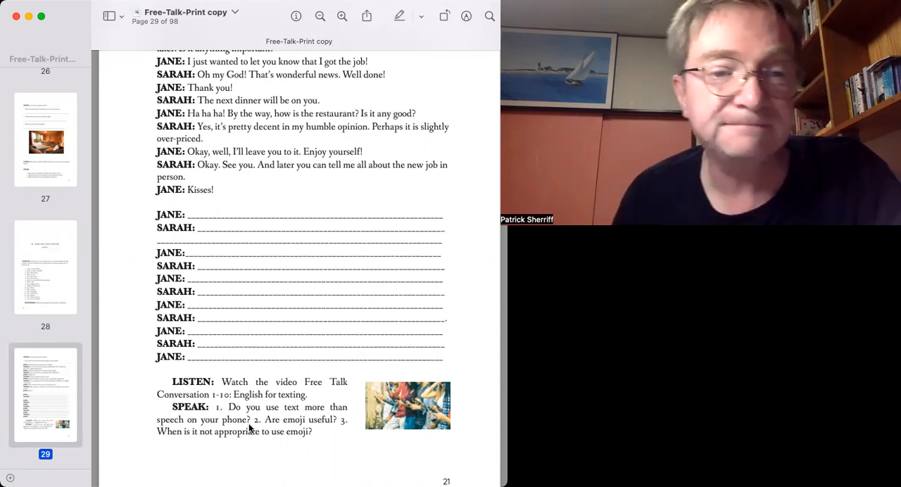
{"action": "mouse_move", "coordinate": [267, 425]}
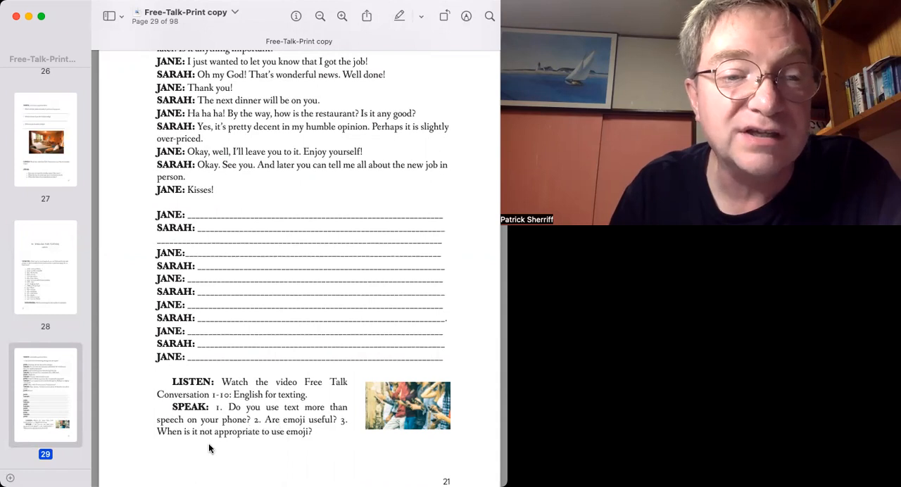
{"action": "mouse_move", "coordinate": [311, 439]}
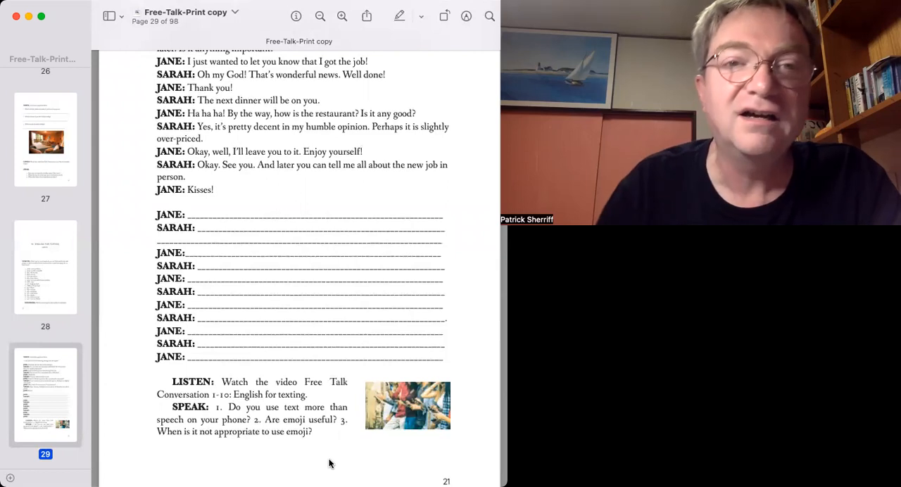
{"action": "mouse_move", "coordinate": [349, 382]}
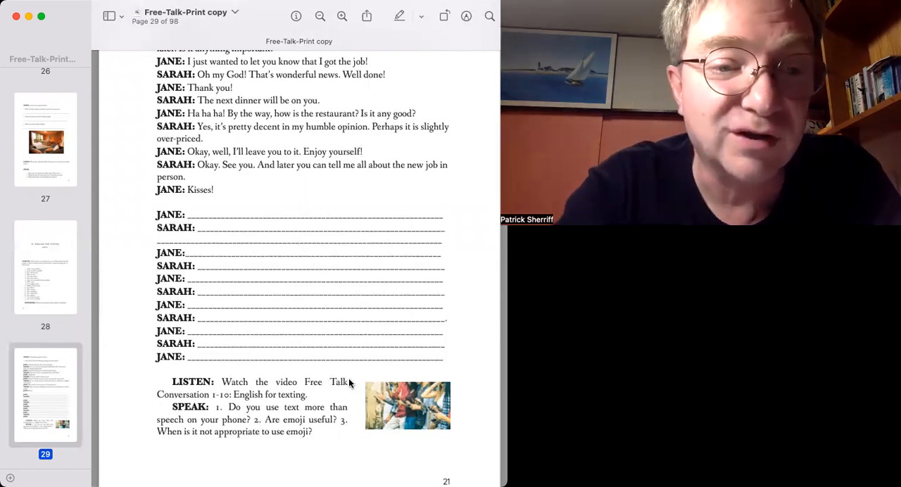
{"action": "mouse_move", "coordinate": [290, 240]}
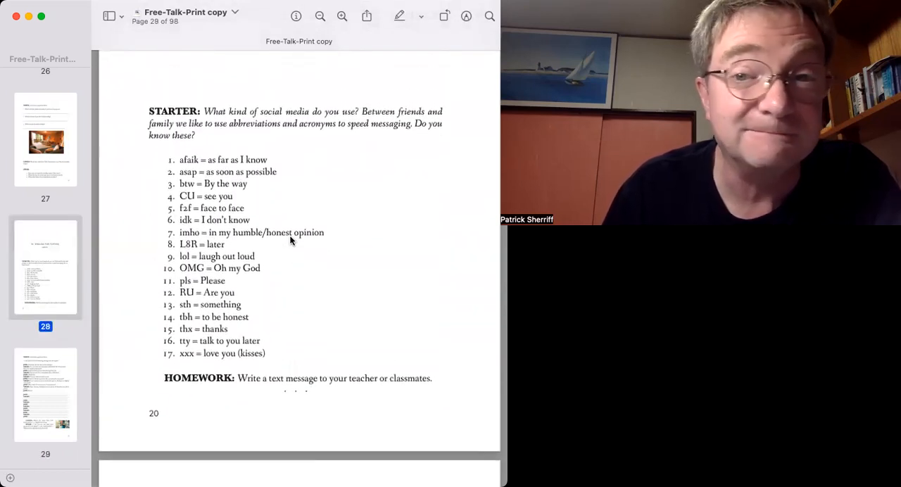
{"action": "scroll", "scroll_direction": "down", "scroll_amount": 3}
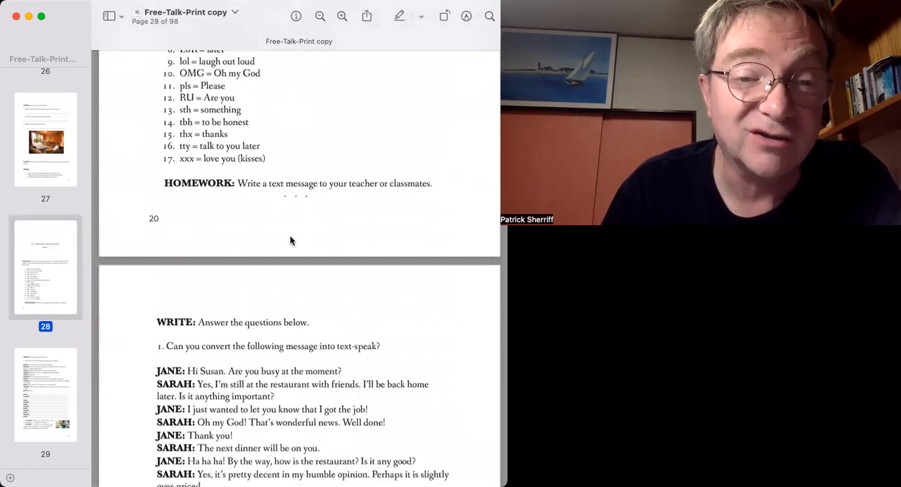
{"action": "scroll", "scroll_direction": "down", "scroll_amount": 3}
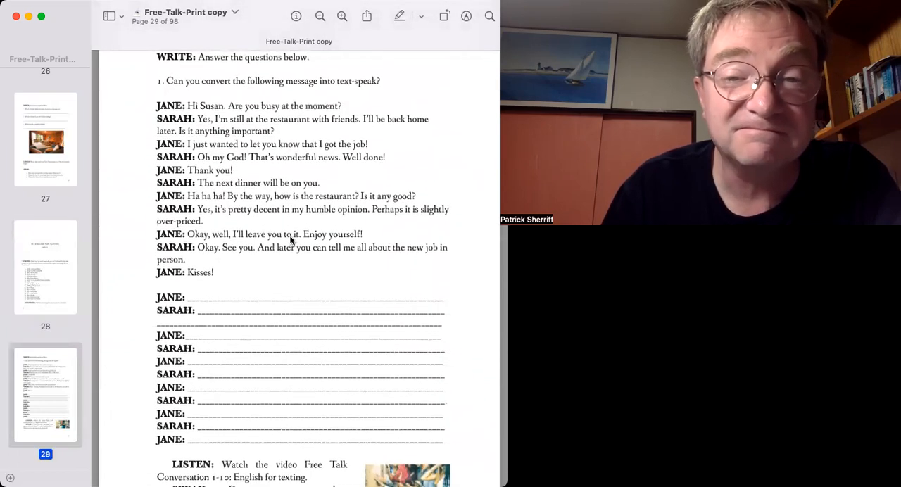